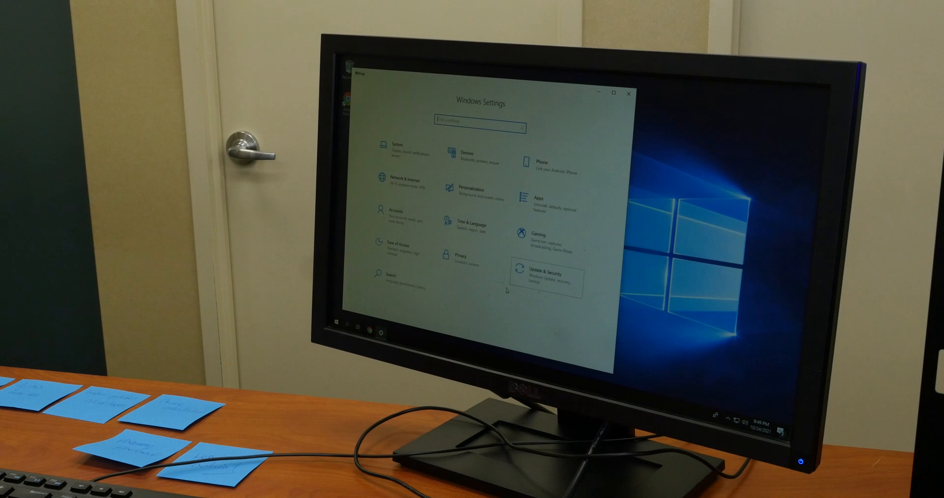
Launch the AMD Radeon Software 20.50.26 installer from the Downloads folder
click(545, 275)
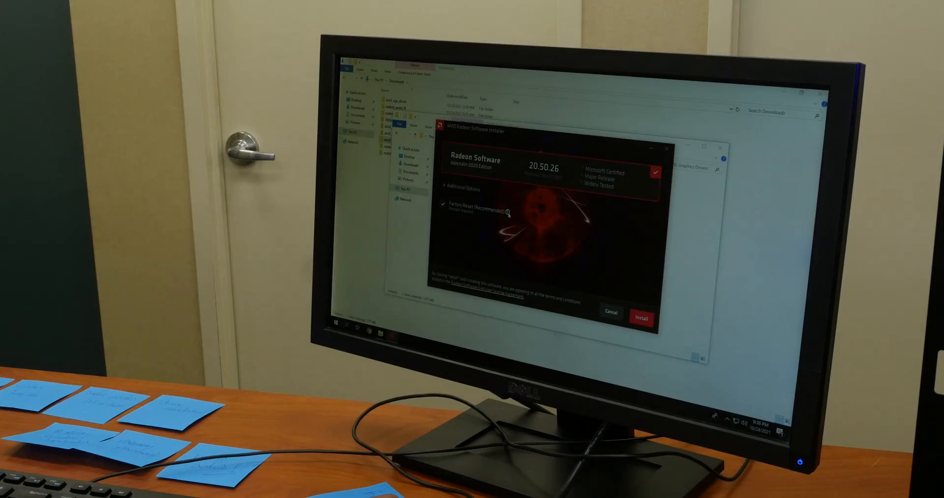
click(452, 187)
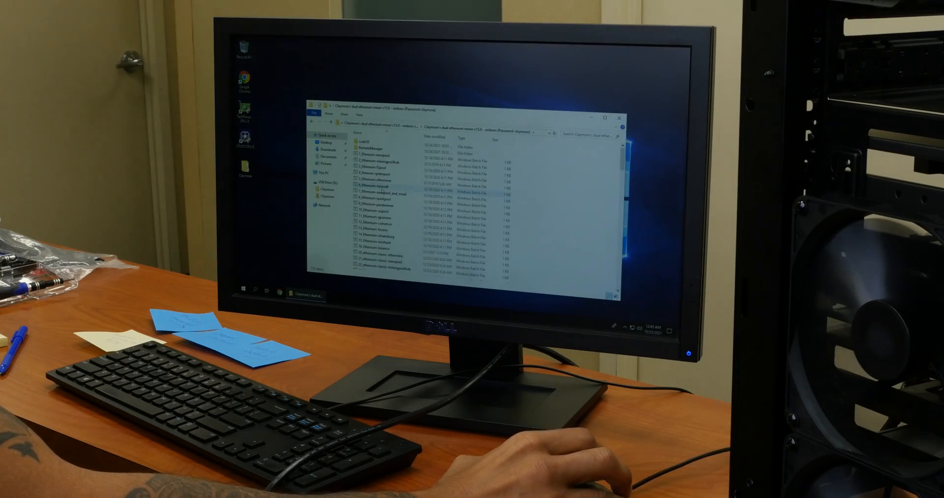
Scroll down the Claymore miner folder to reveal more .bat files and a text document
scroll(down, 3)
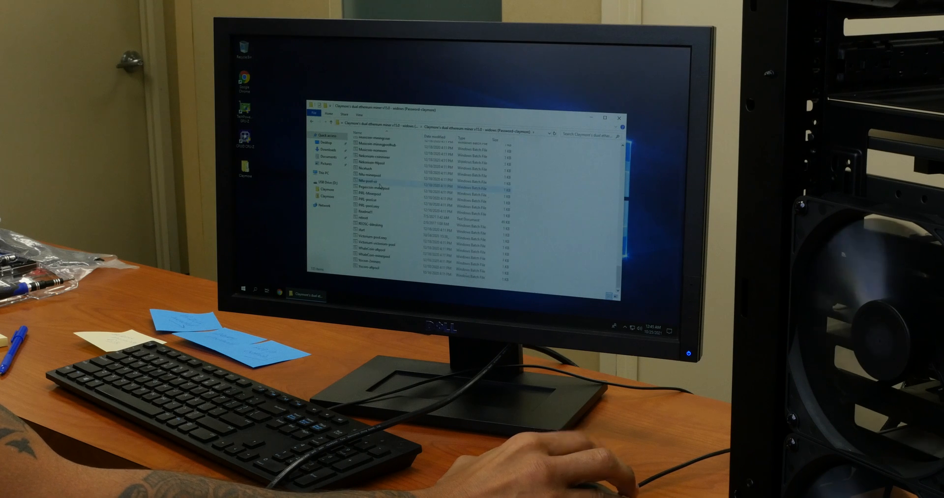